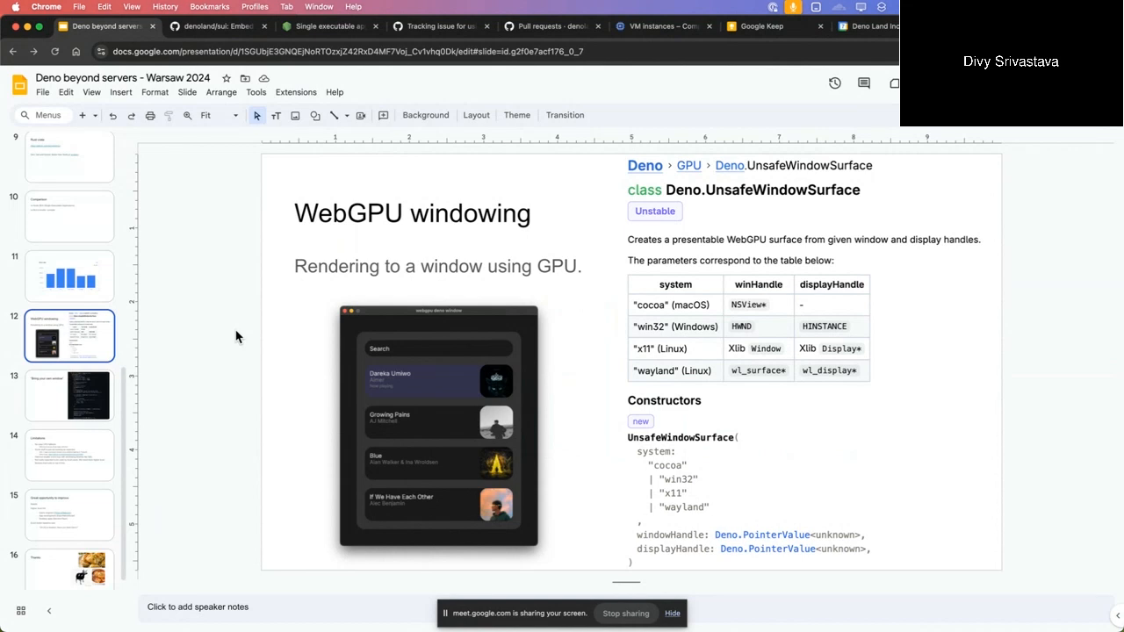
Show slide 13, 'Bring your own window', with its event-loop code.
{"action": "left_click", "coordinate": [69, 395]}
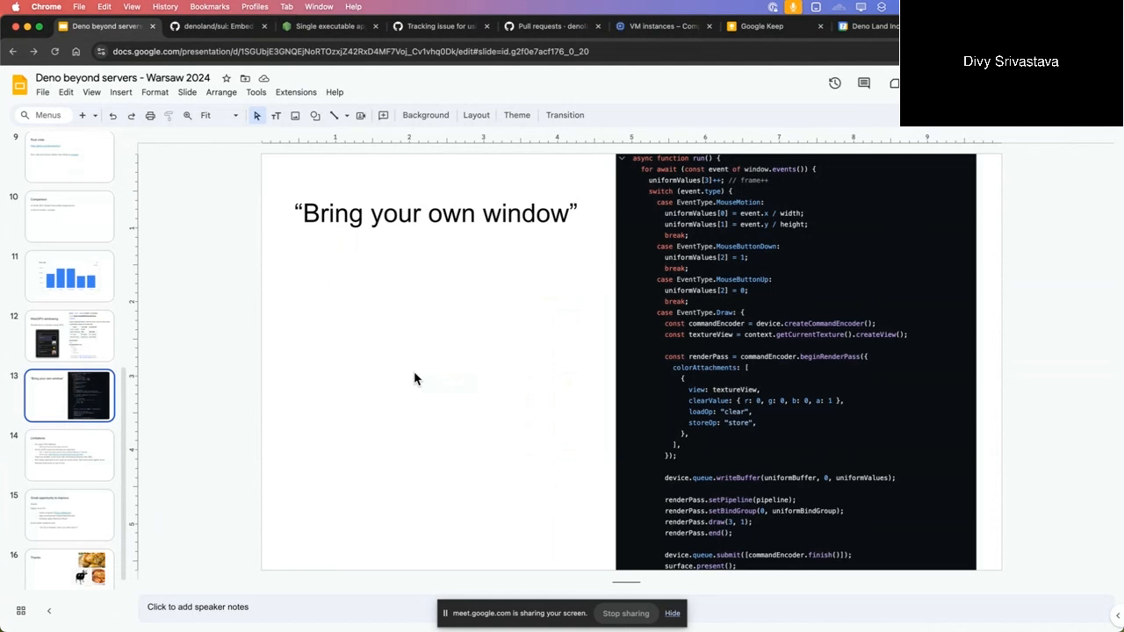
{"action": "left_click", "coordinate": [69, 335]}
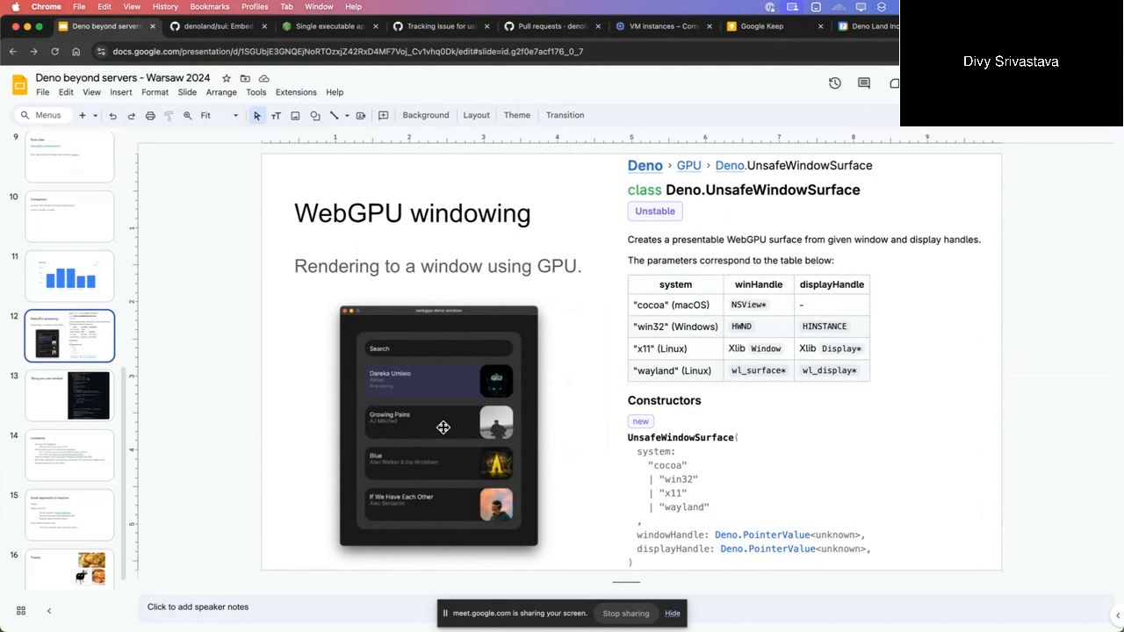
{"action": "mouse_move", "coordinate": [124, 310]}
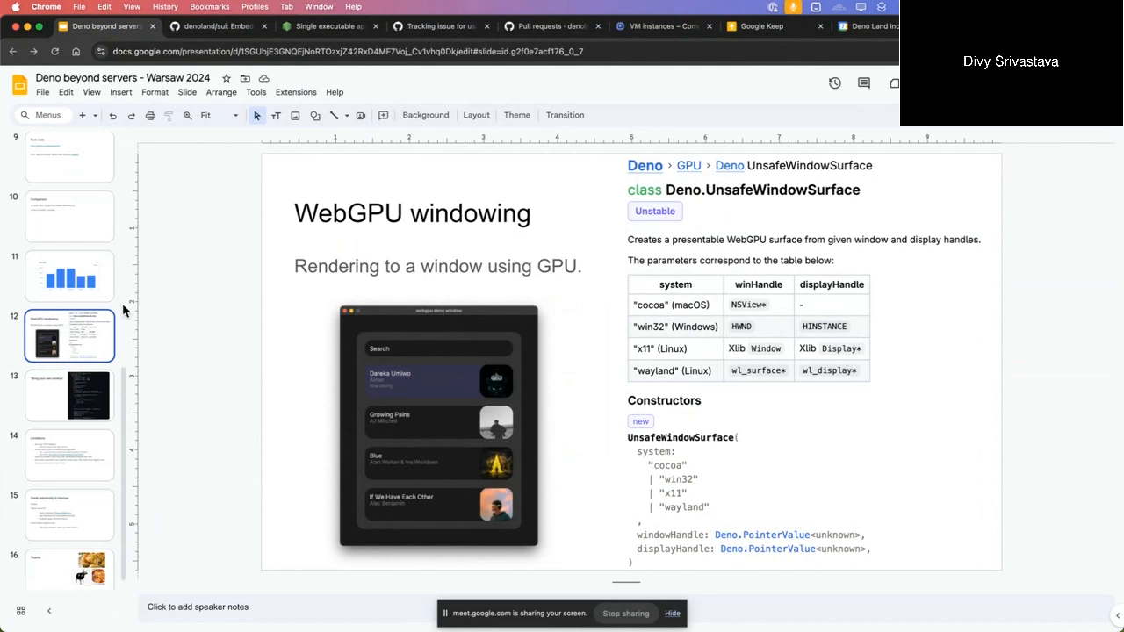
{"action": "left_click", "coordinate": [69, 395]}
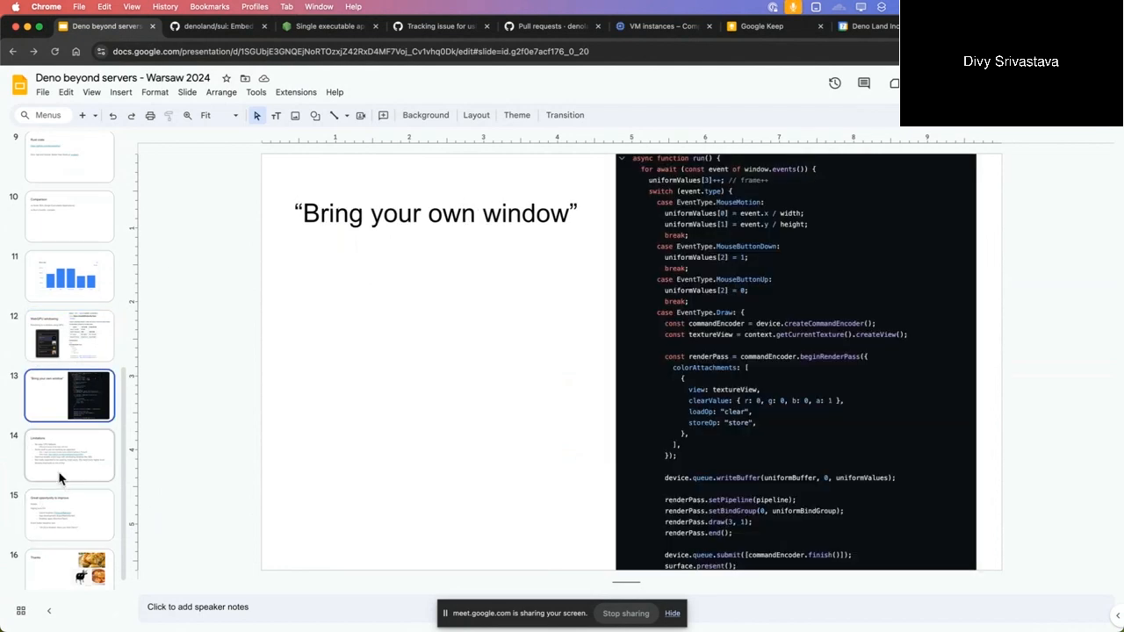
Show slide 14, 'Limitations', listing WebGPU drawbacks.
{"action": "left_click", "coordinate": [70, 454]}
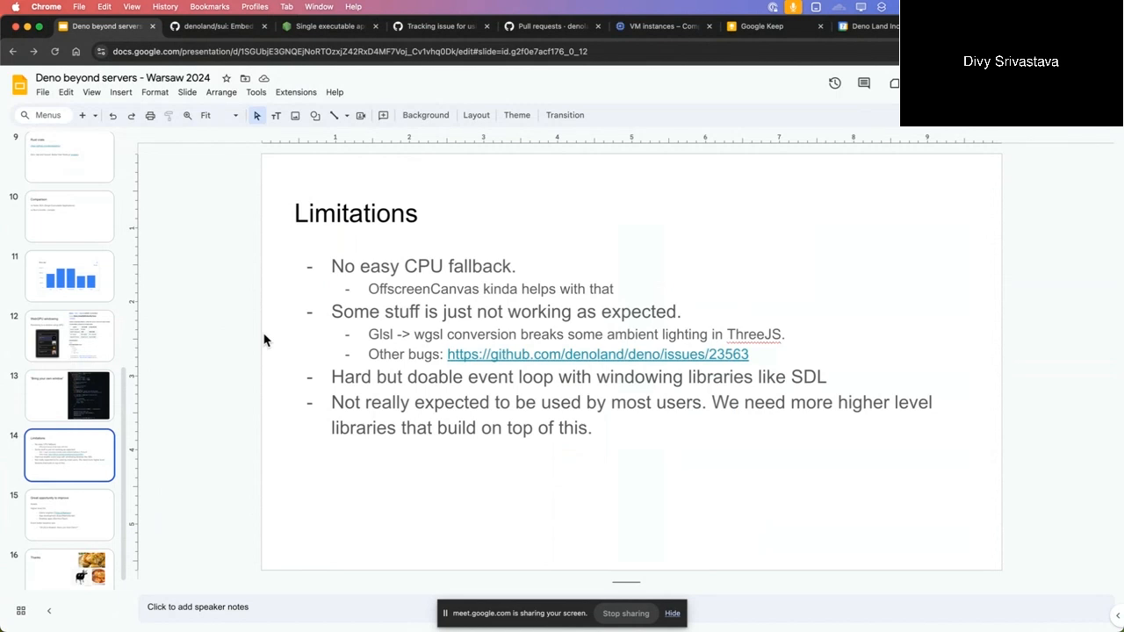
{"action": "mouse_move", "coordinate": [540, 368]}
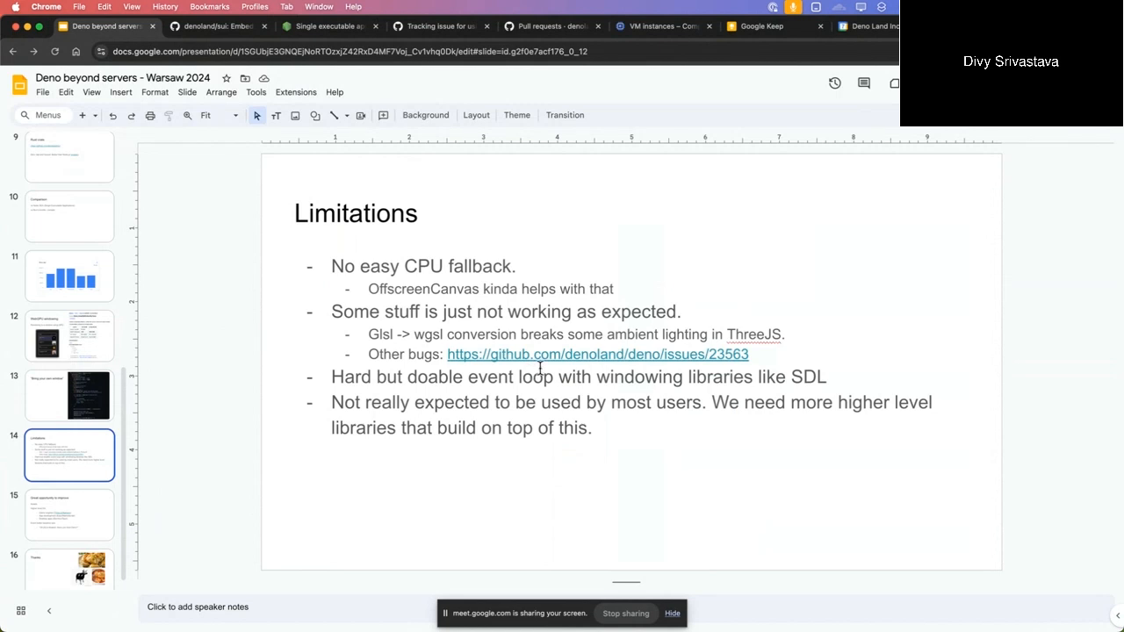
Open GitHub issue #23563 from the slide link, then return to the Slides tab.
{"action": "left_click", "coordinate": [597, 354]}
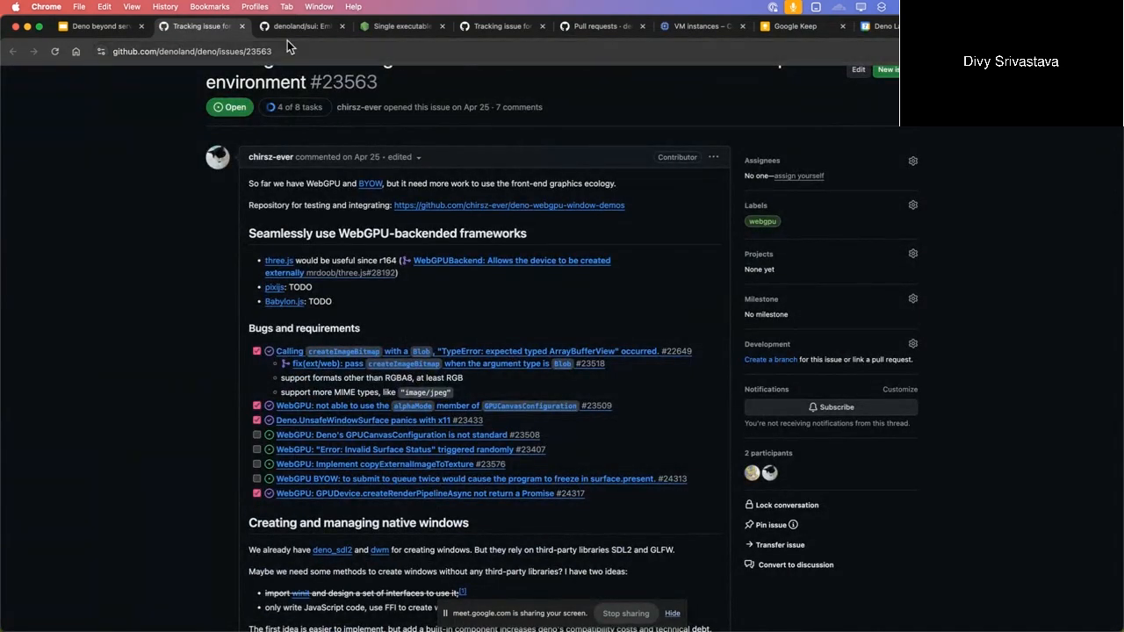
{"action": "left_click", "coordinate": [97, 25]}
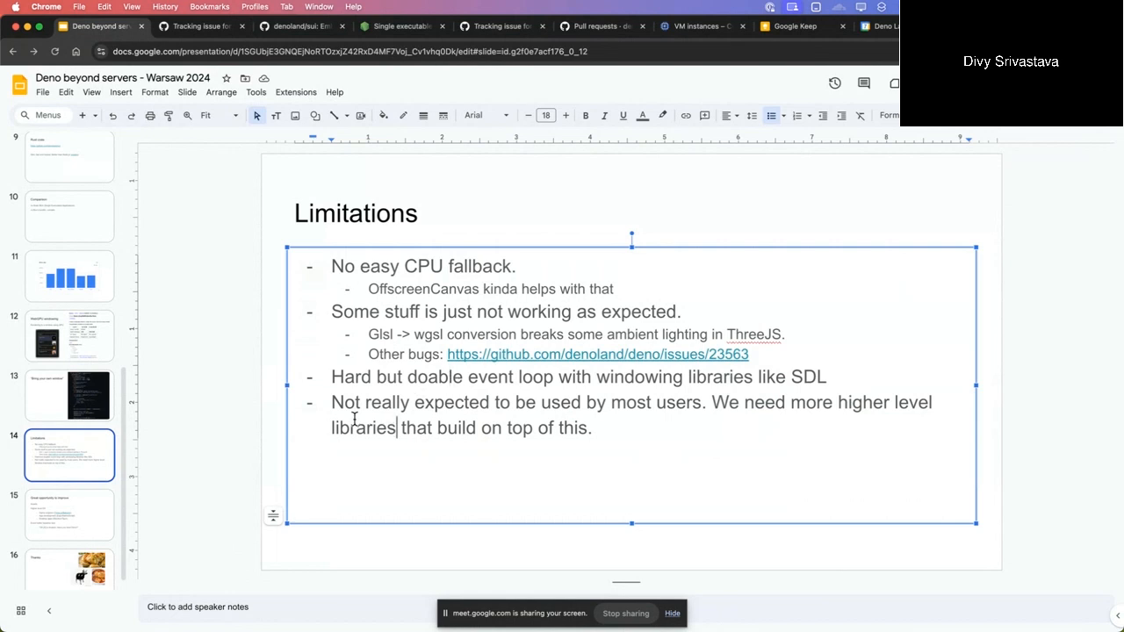
Show slide 15 'Great opportunity to improve', then the final 'Thanks' slide 16.
{"action": "left_click", "coordinate": [223, 420]}
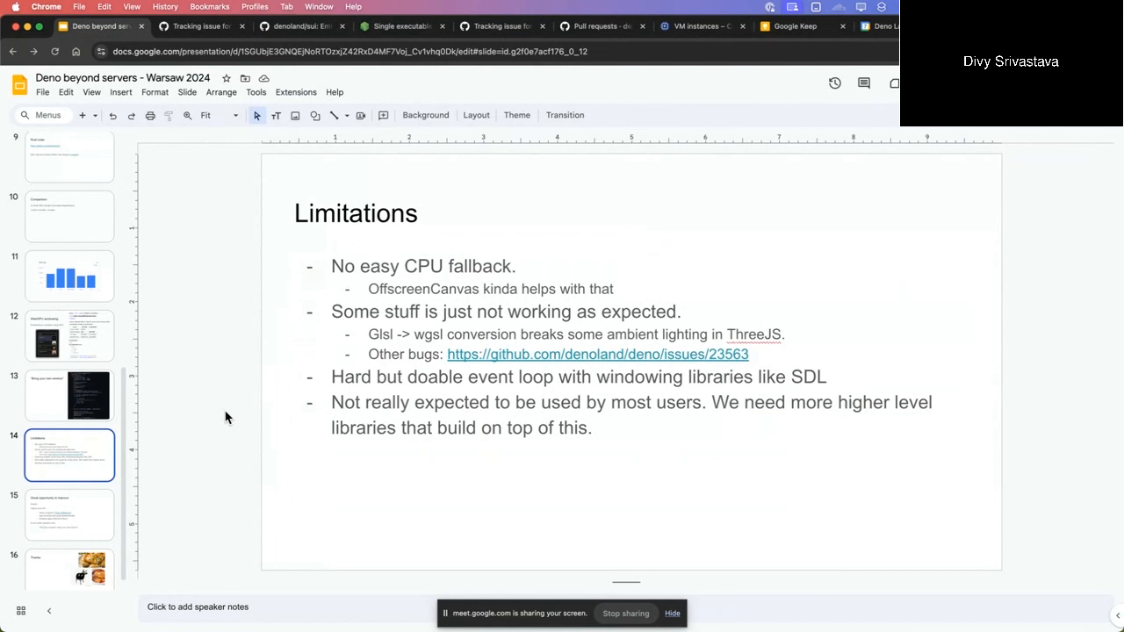
{"action": "mouse_move", "coordinate": [62, 512]}
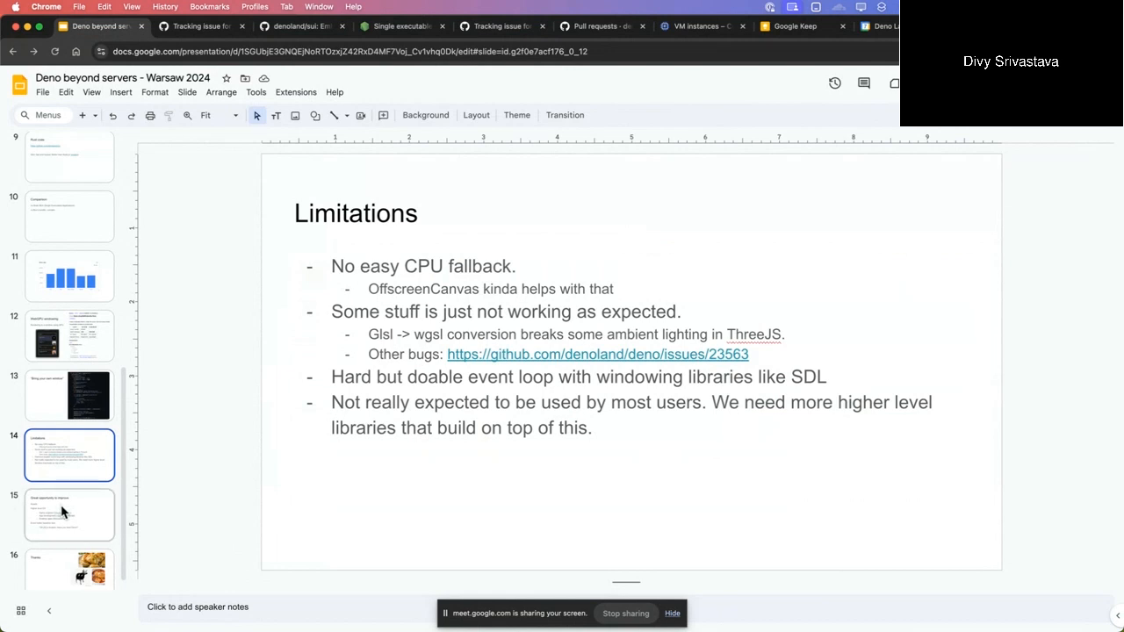
{"action": "scroll", "scroll_direction": "up", "scroll_amount": 3}
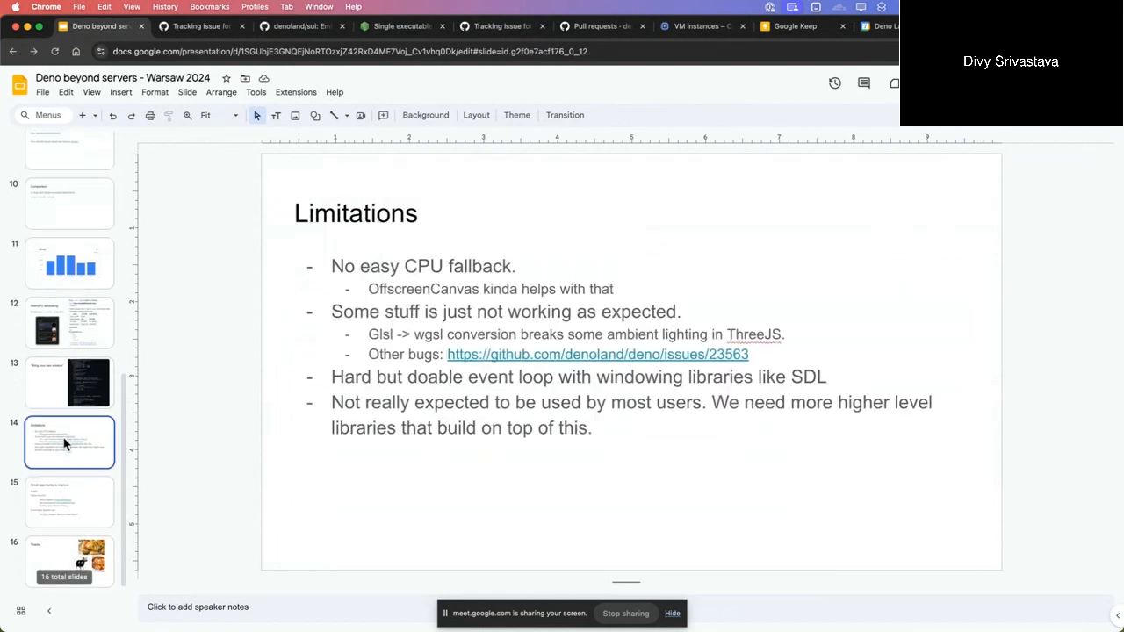
{"action": "left_click", "coordinate": [69, 502]}
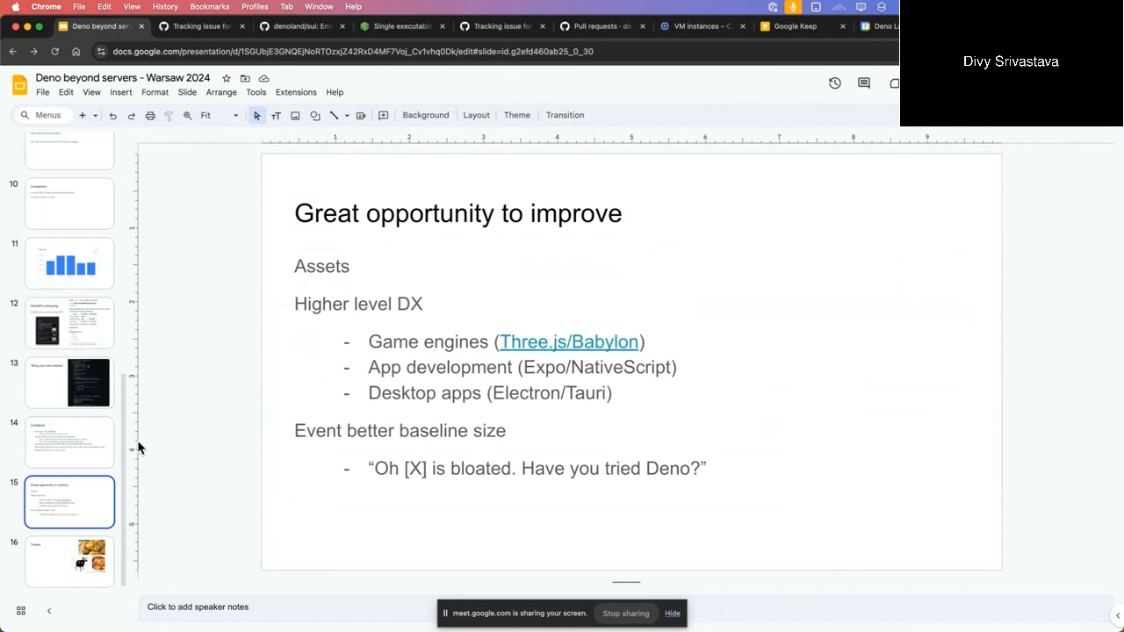
{"action": "left_click", "coordinate": [69, 559]}
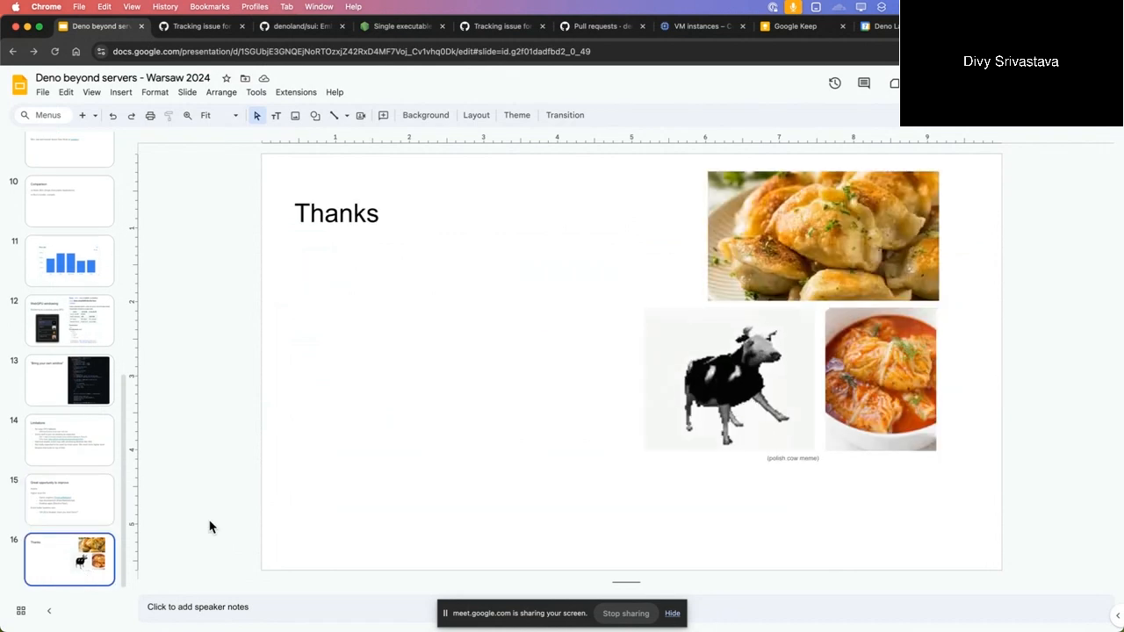